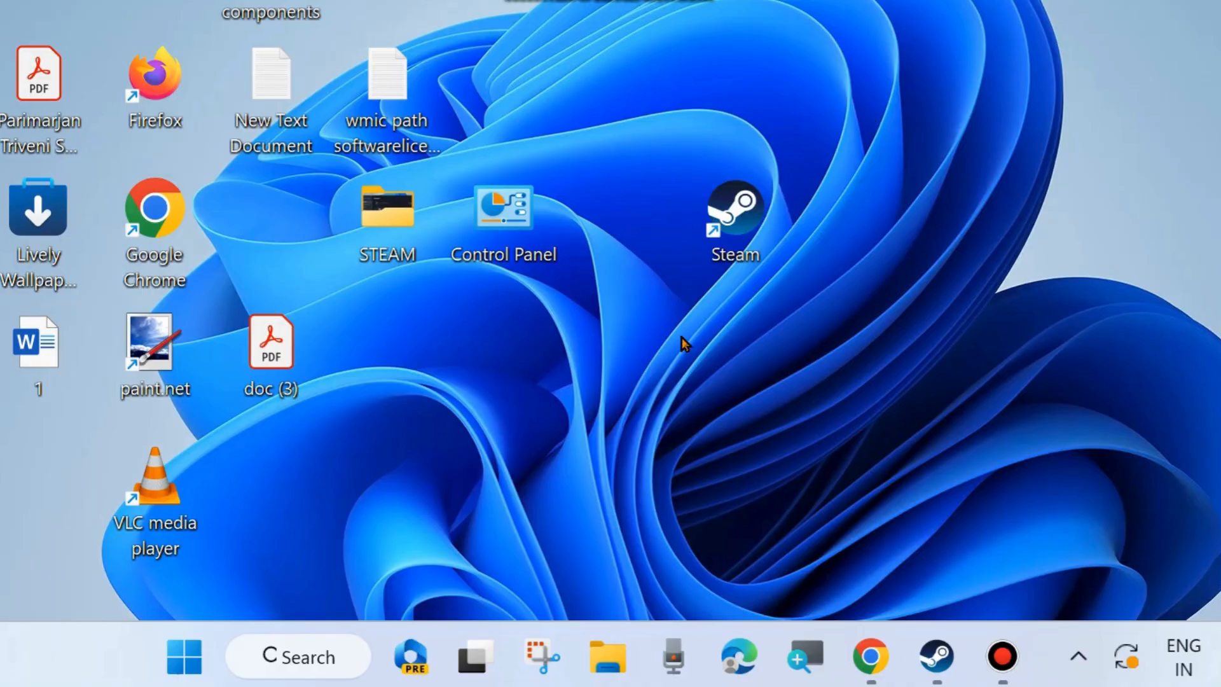
mouse_move(964, 541)
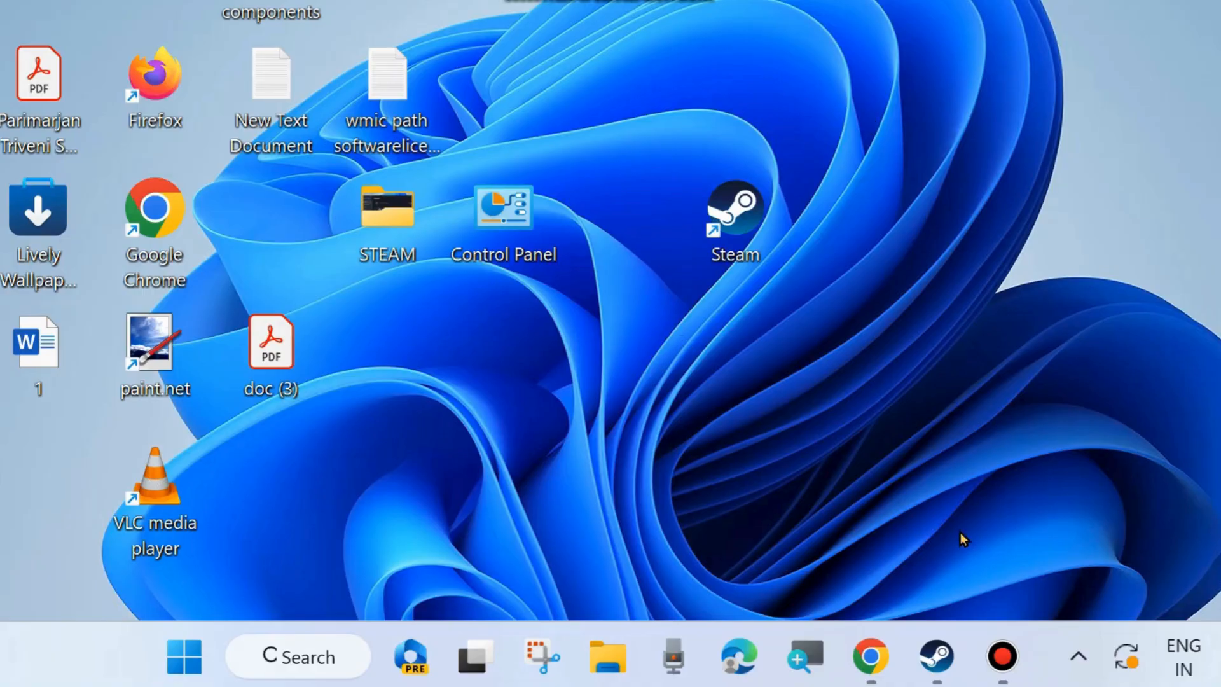
Launch Steam from the desktop shortcut and reveal the Steam menu's client options
click(732, 218)
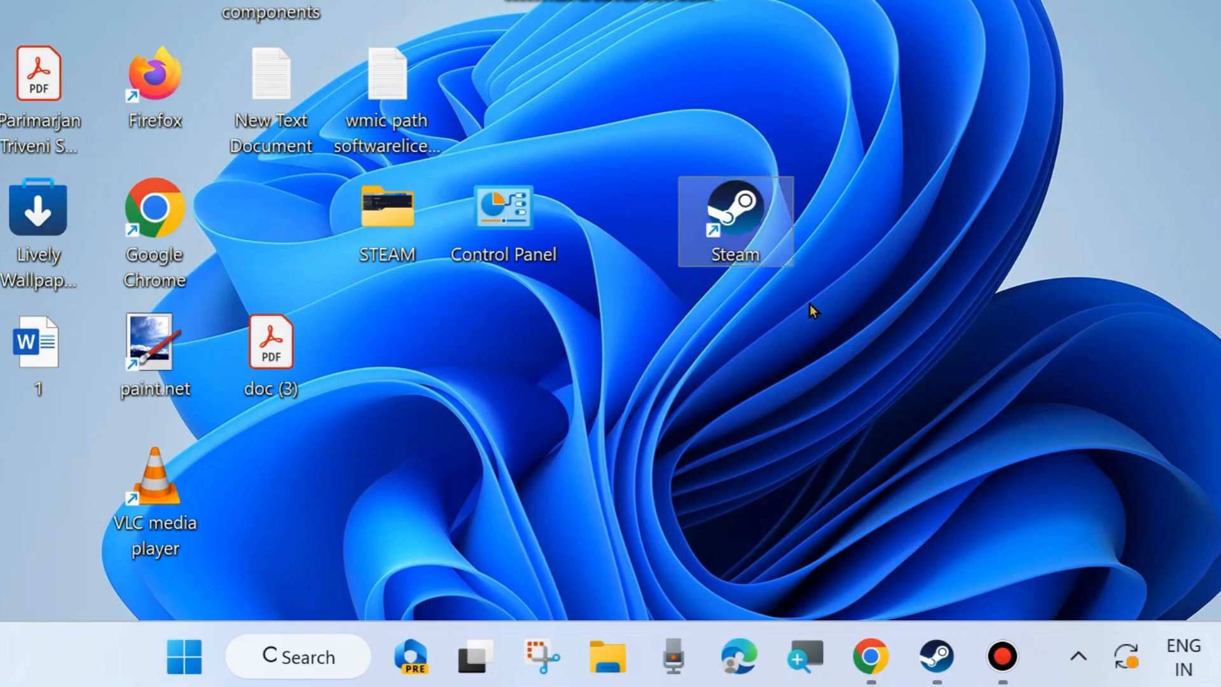
double_click(733, 217)
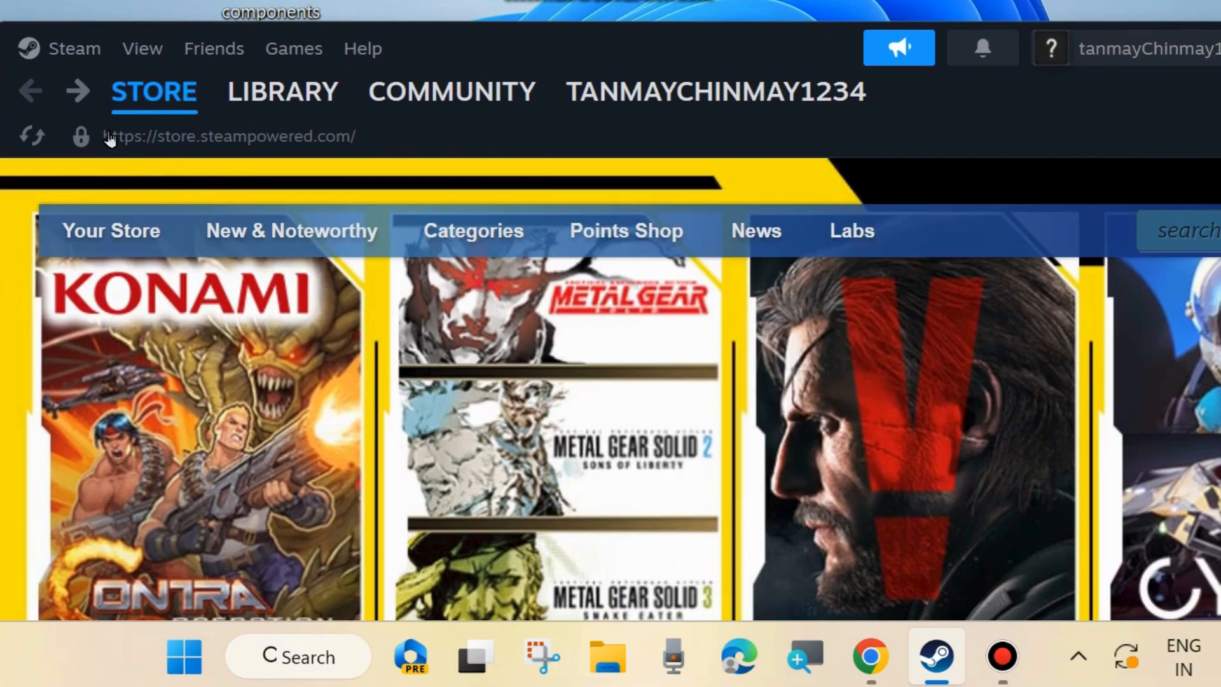
click(73, 48)
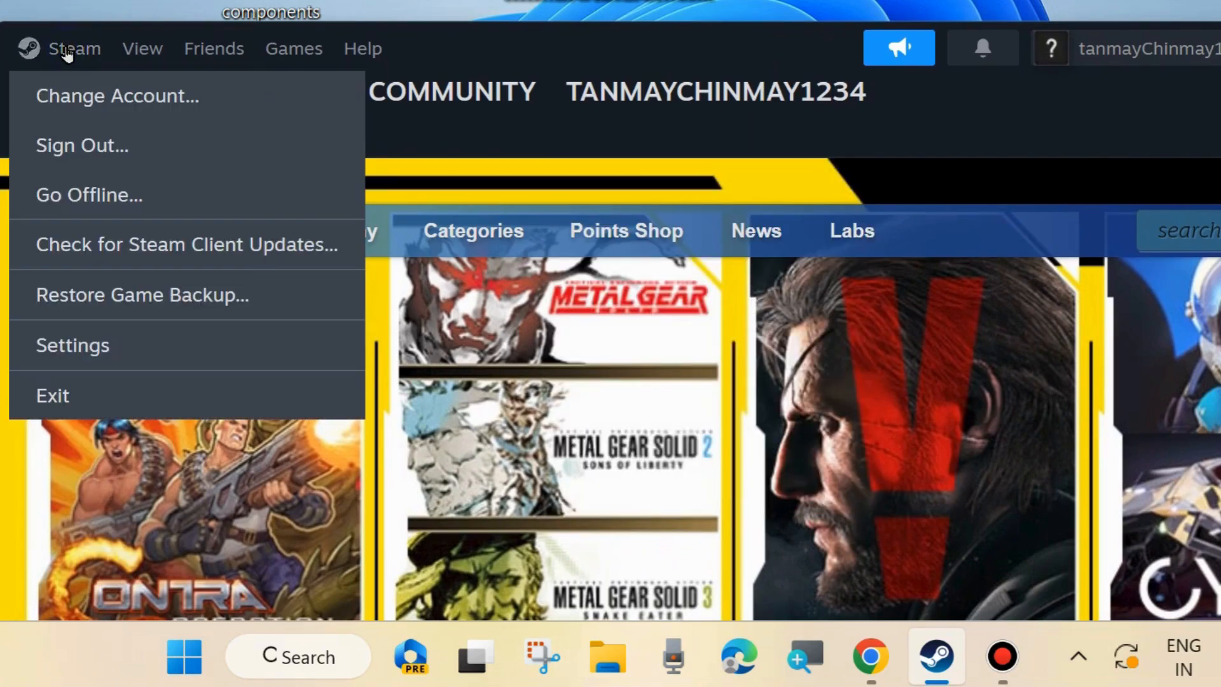
mouse_move(73, 345)
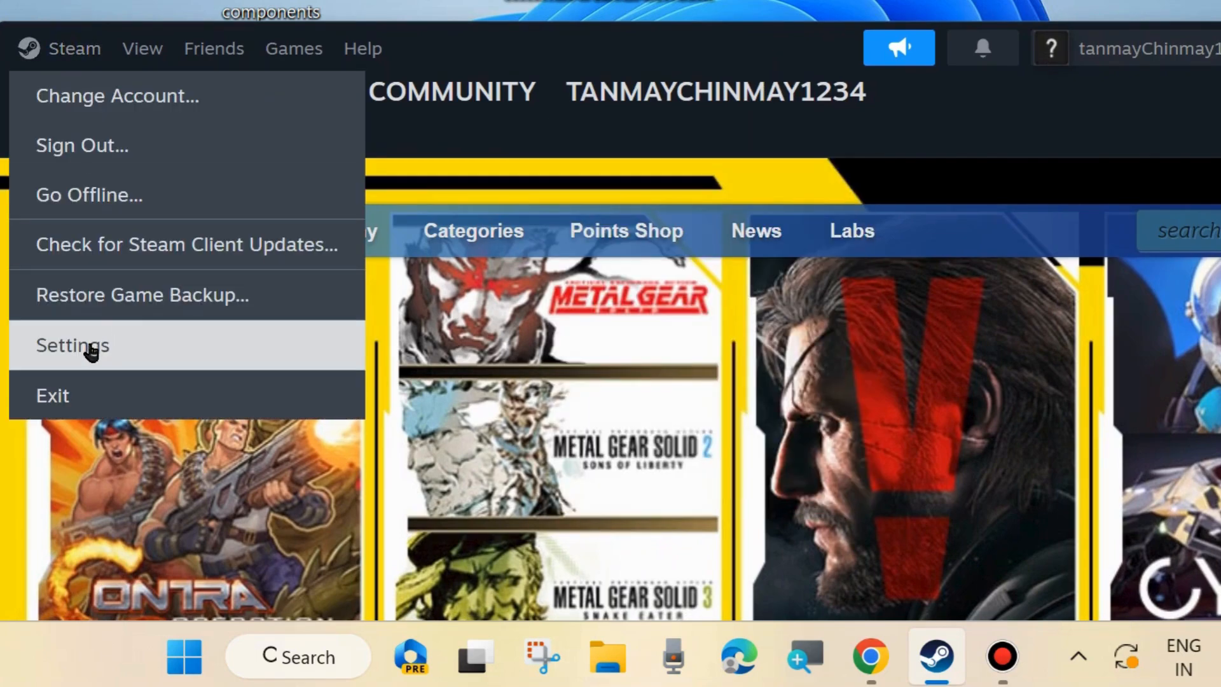
Bring up the Steam client Settings on the Account page
click(72, 345)
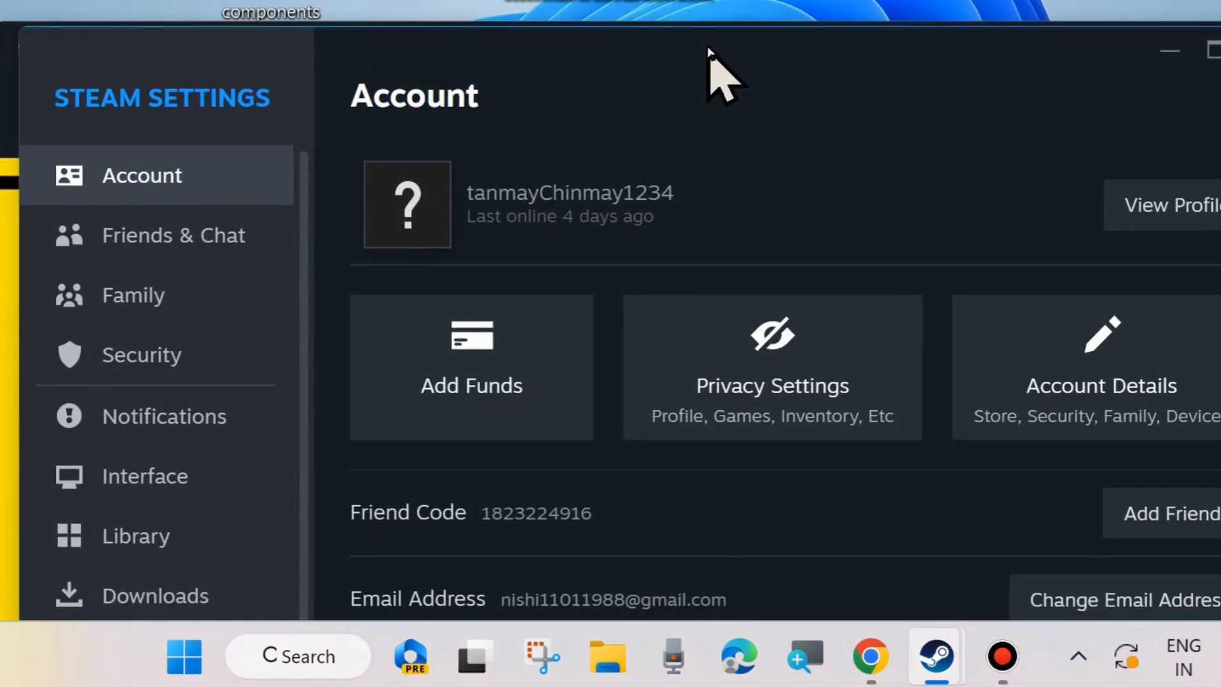
mouse_move(164, 234)
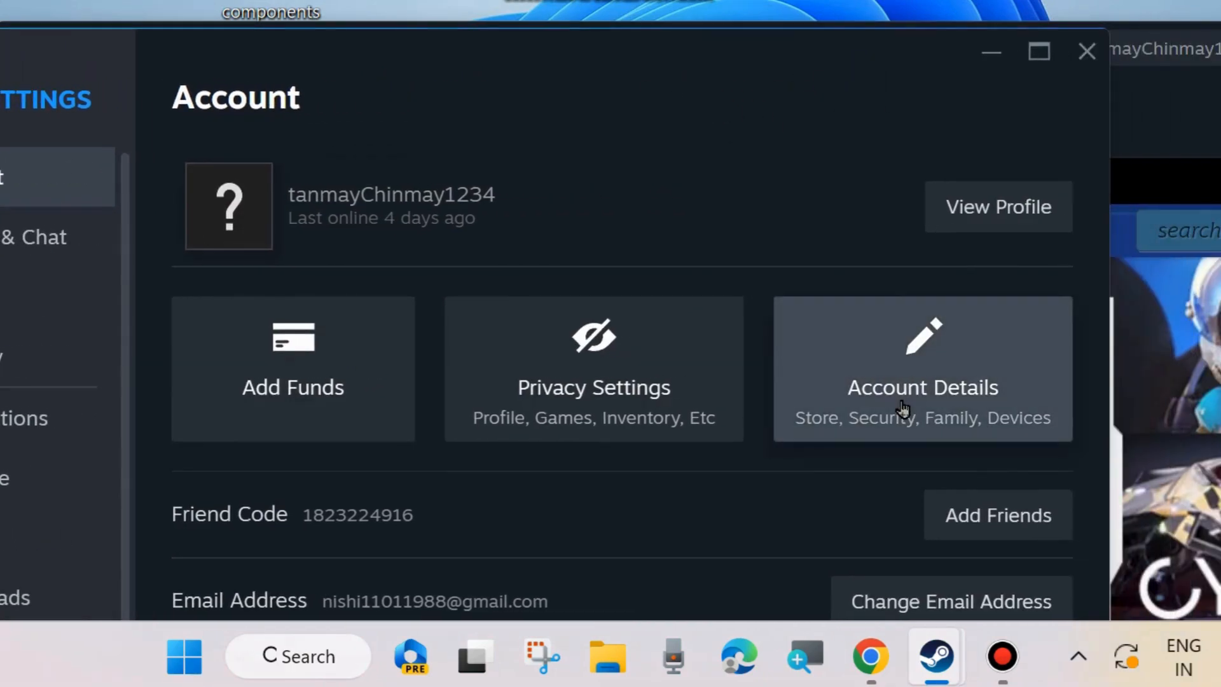
Go to the store account details and choose the Language Preferences section
click(922, 386)
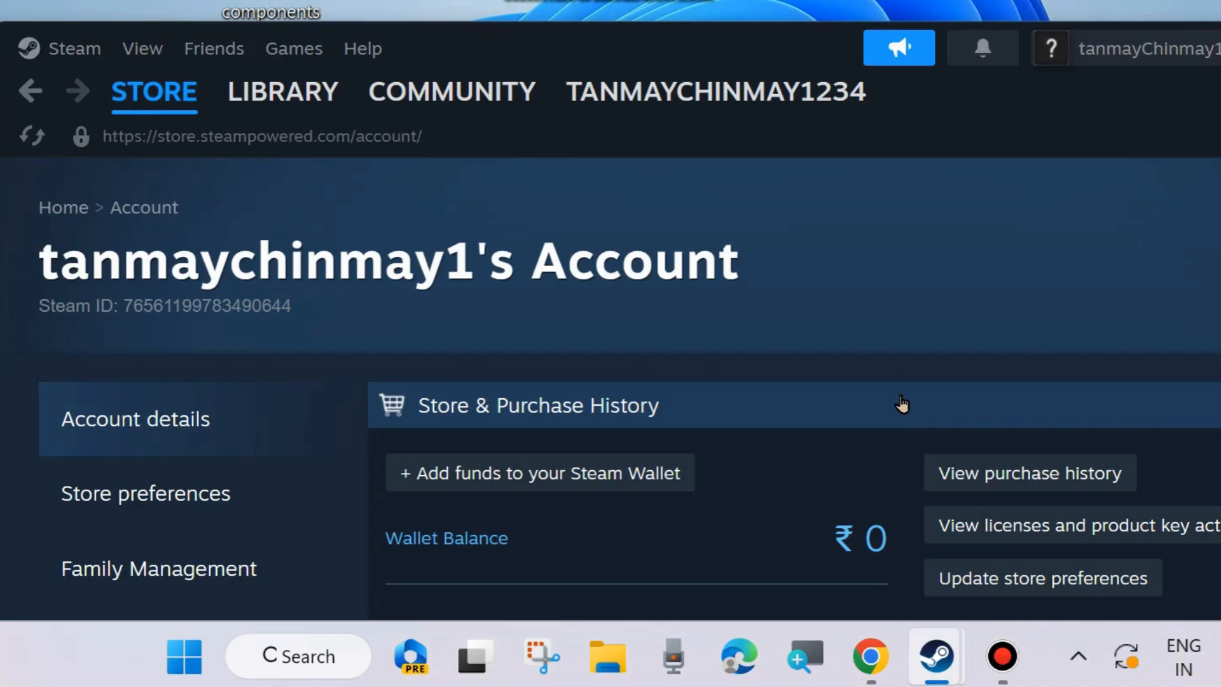
scroll(down, 3)
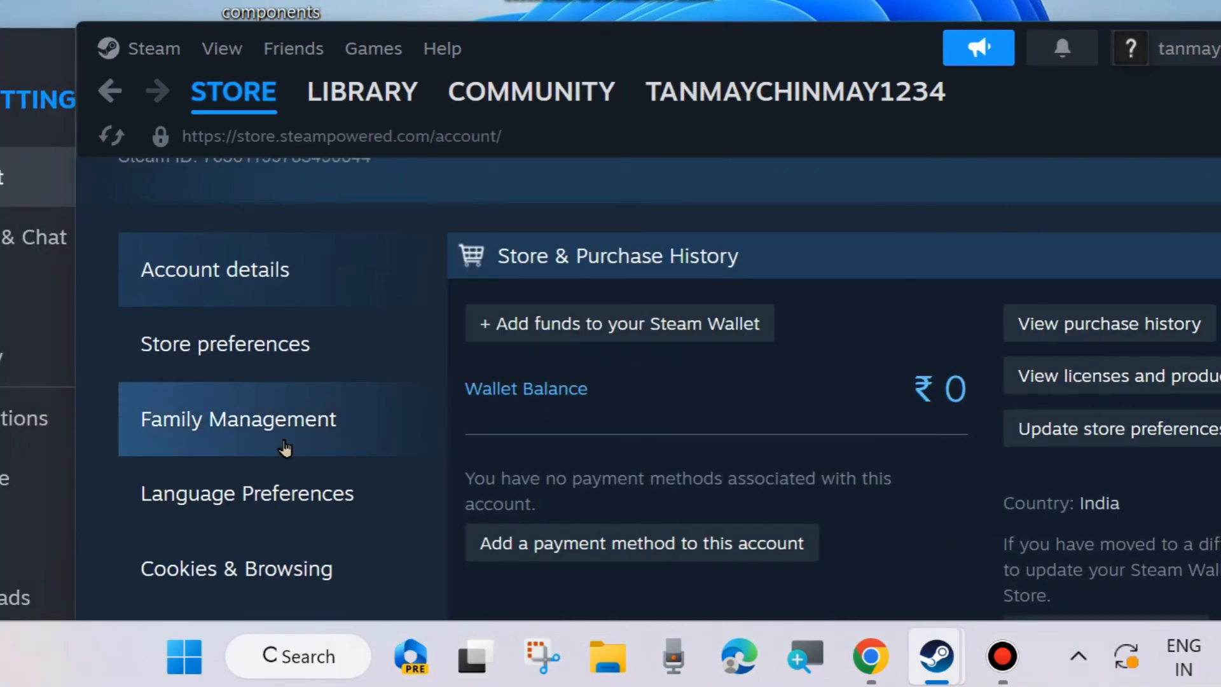
scroll(down, 3)
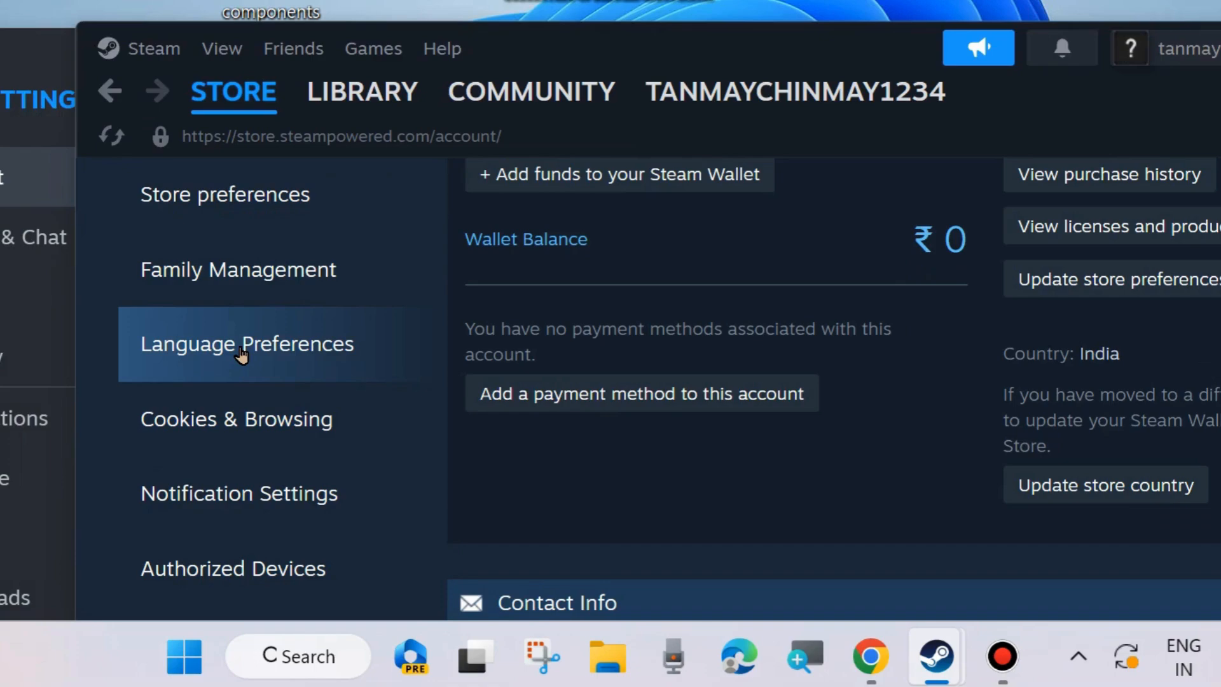
click(247, 344)
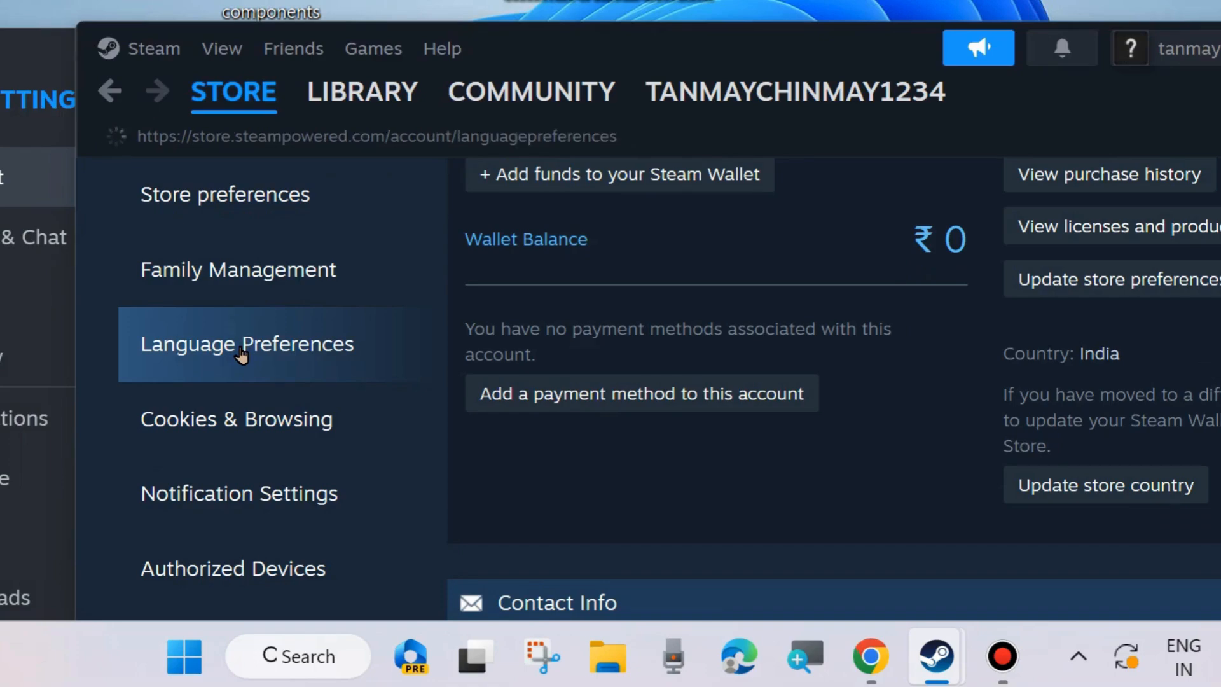
Browse the Primary Language choices, leaving English selected with no secondary languages ticked
click(245, 343)
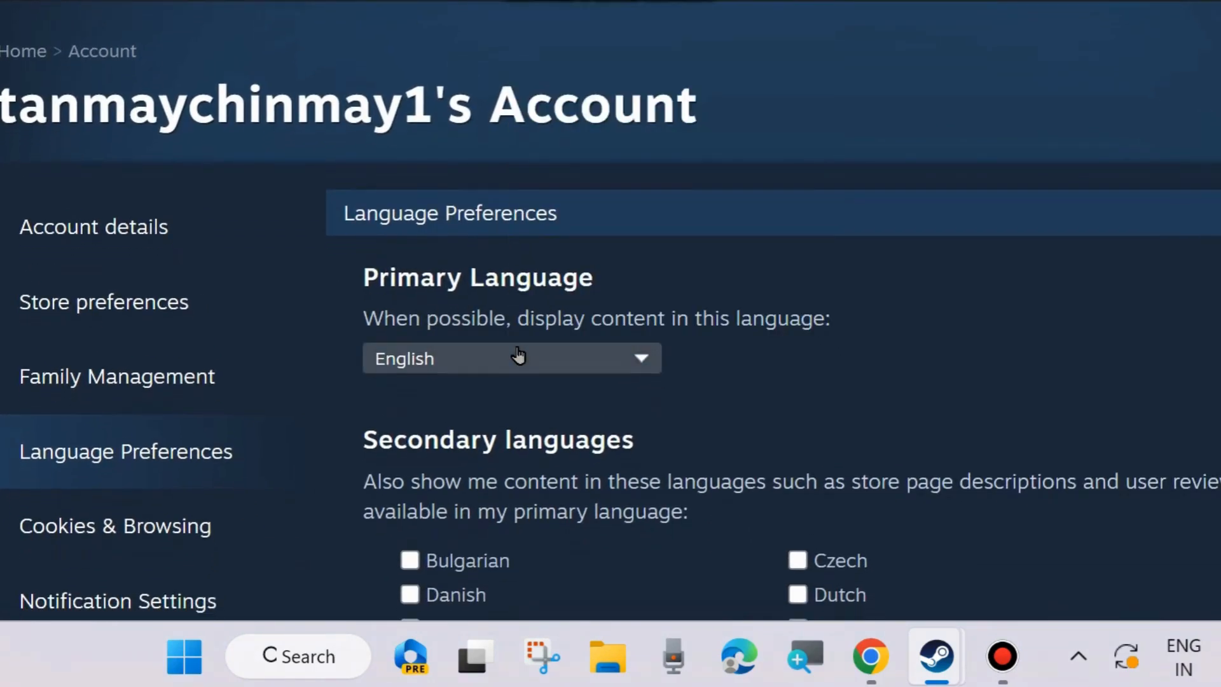
scroll(down, 3)
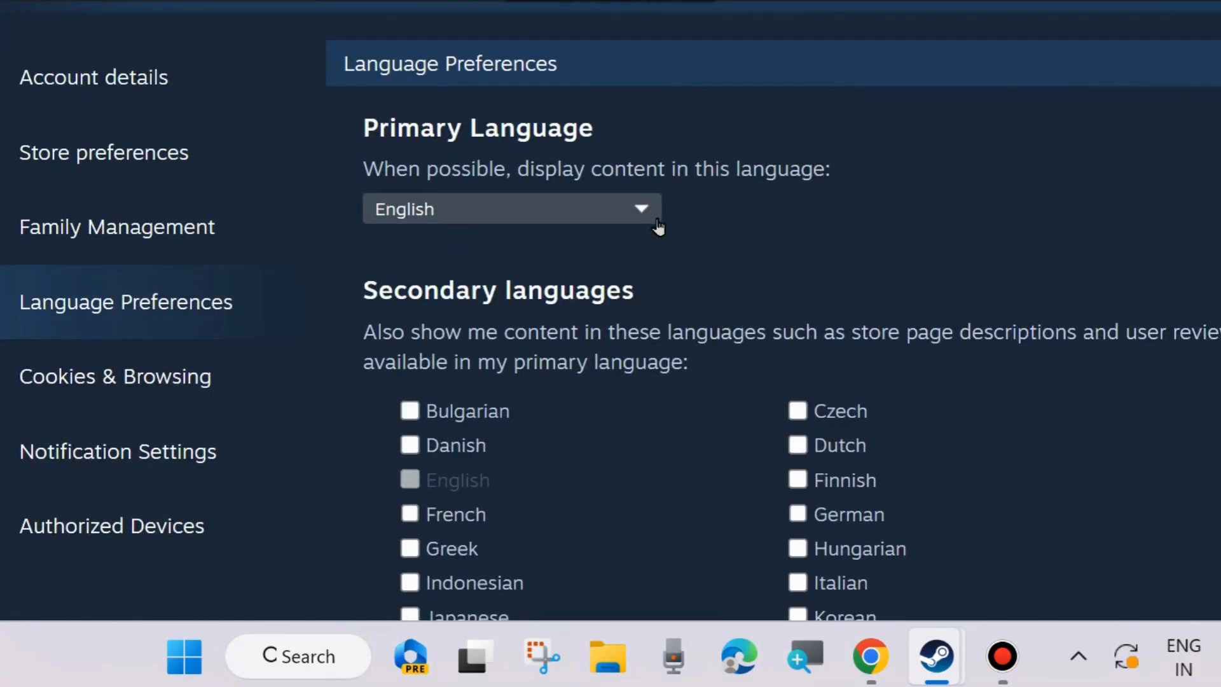
click(512, 208)
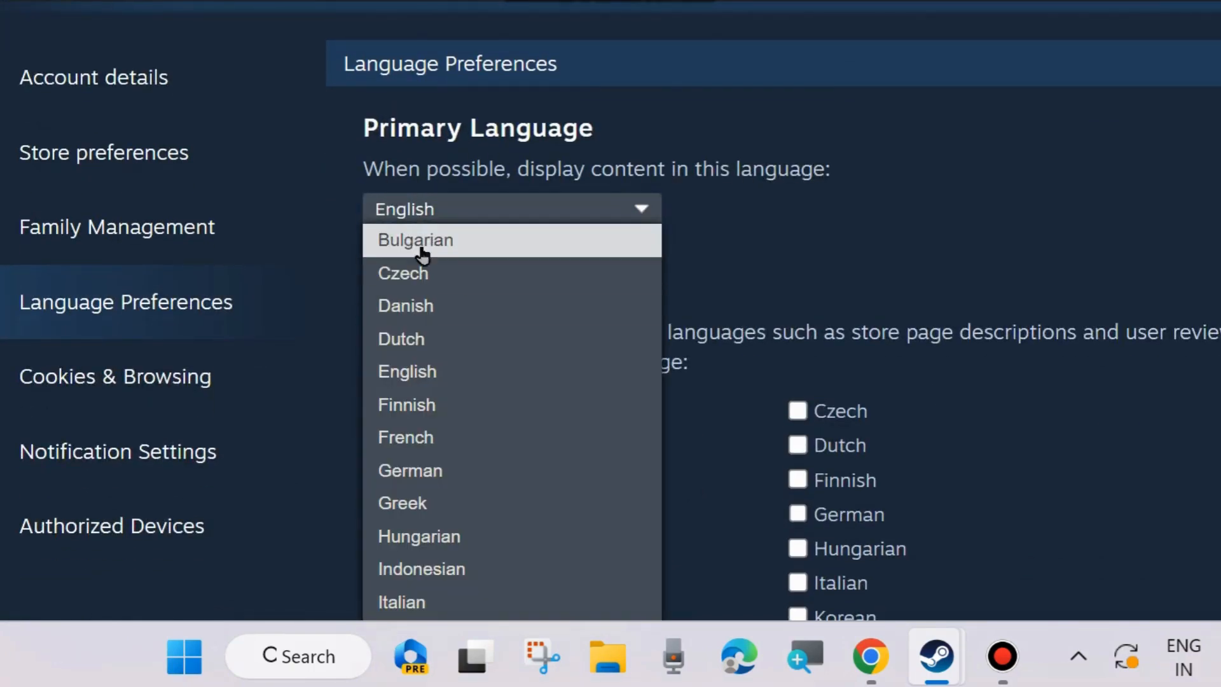
scroll(down, 3)
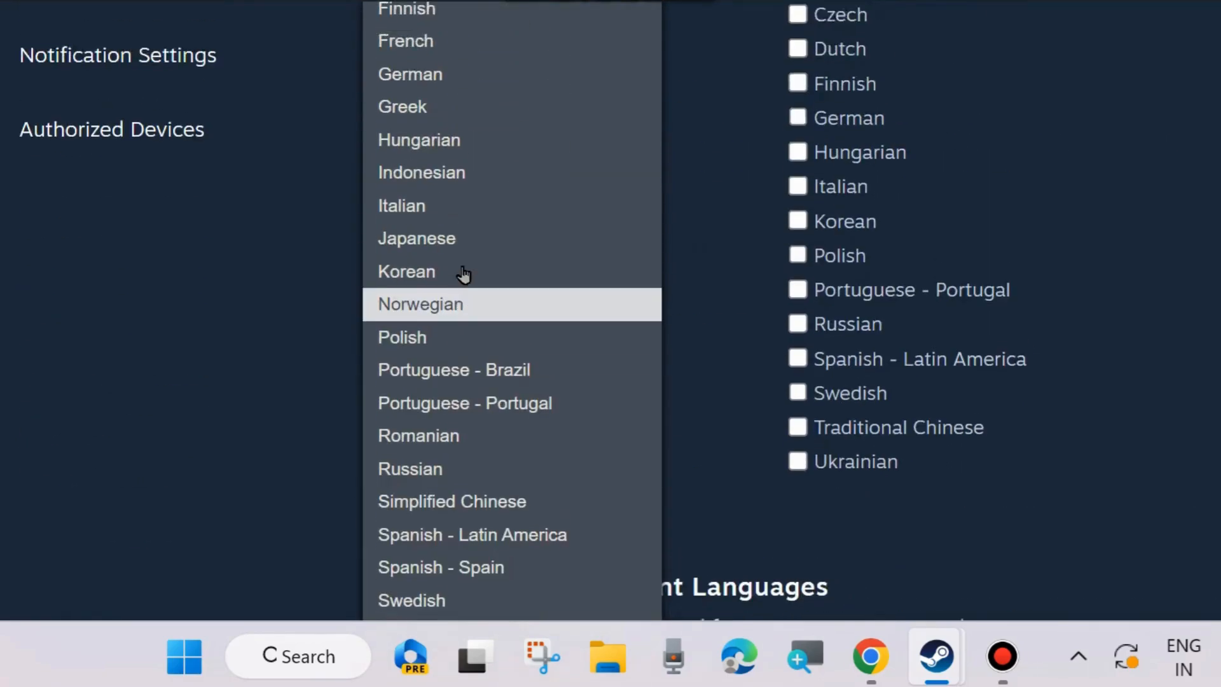
scroll(up, 3)
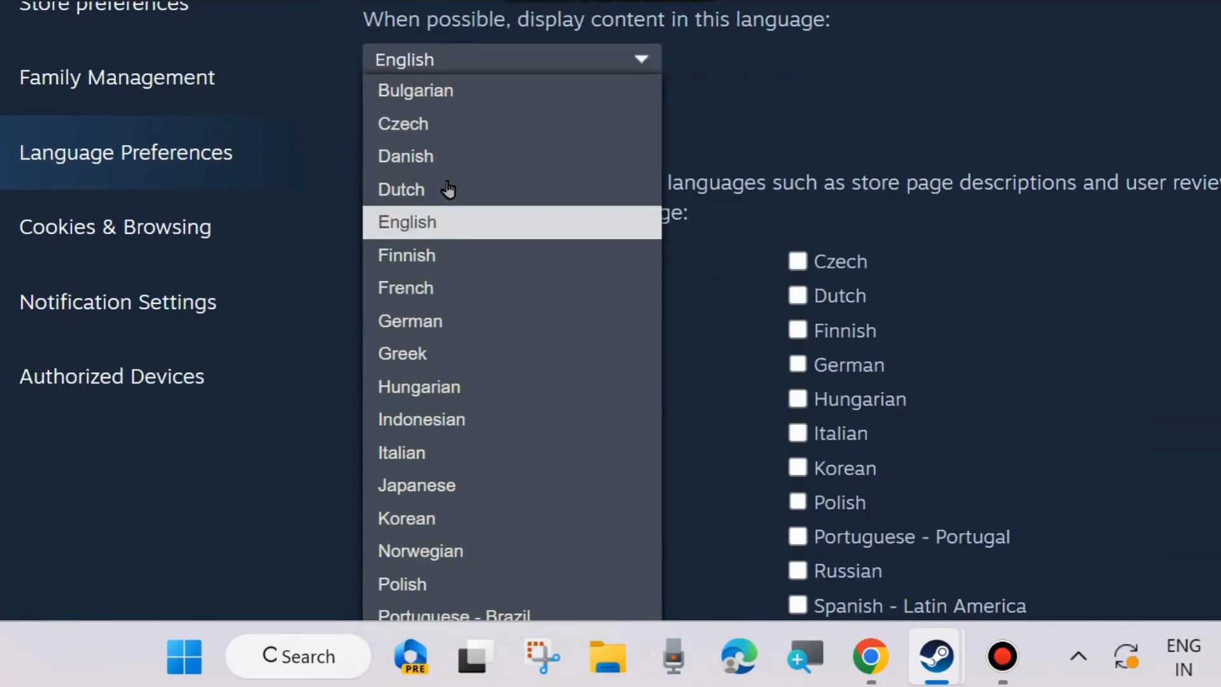
mouse_move(587, 232)
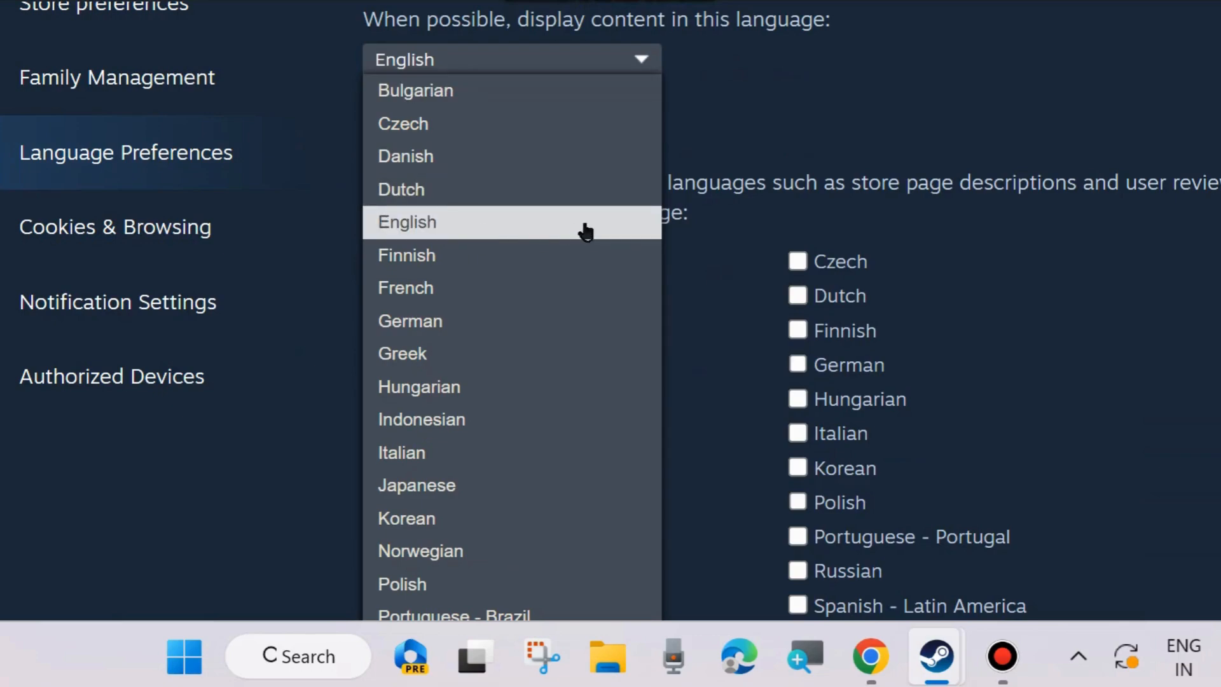
mouse_move(448, 387)
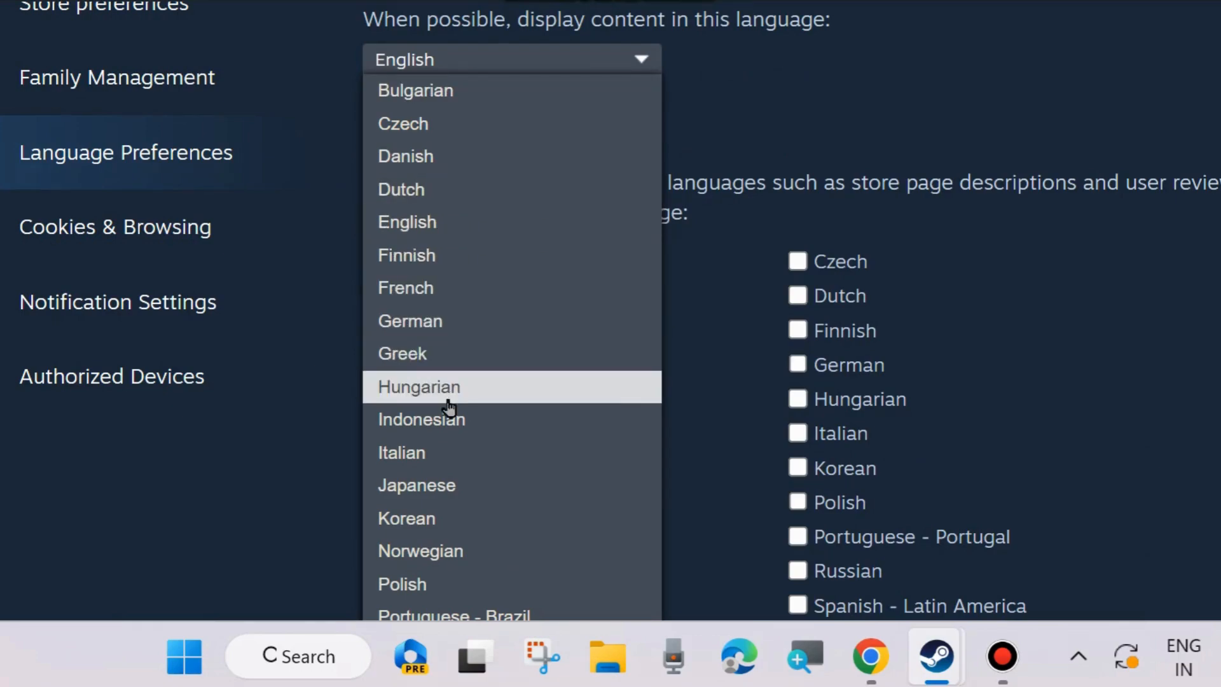
mouse_move(451, 459)
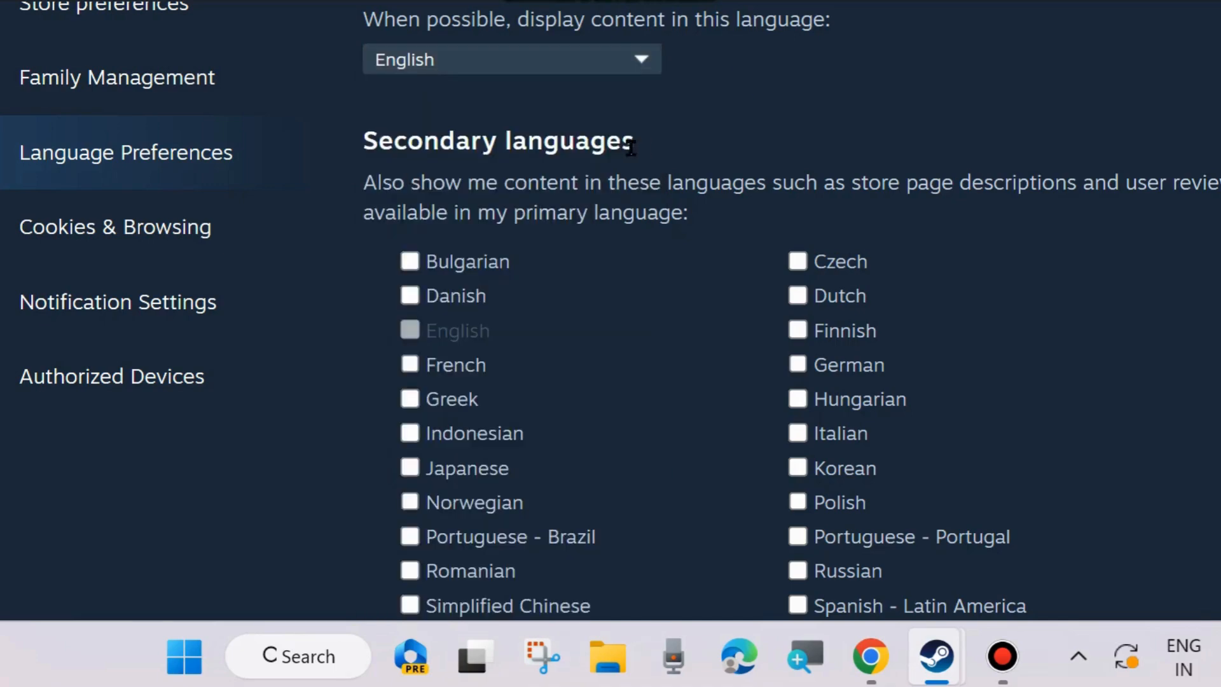
mouse_move(808, 208)
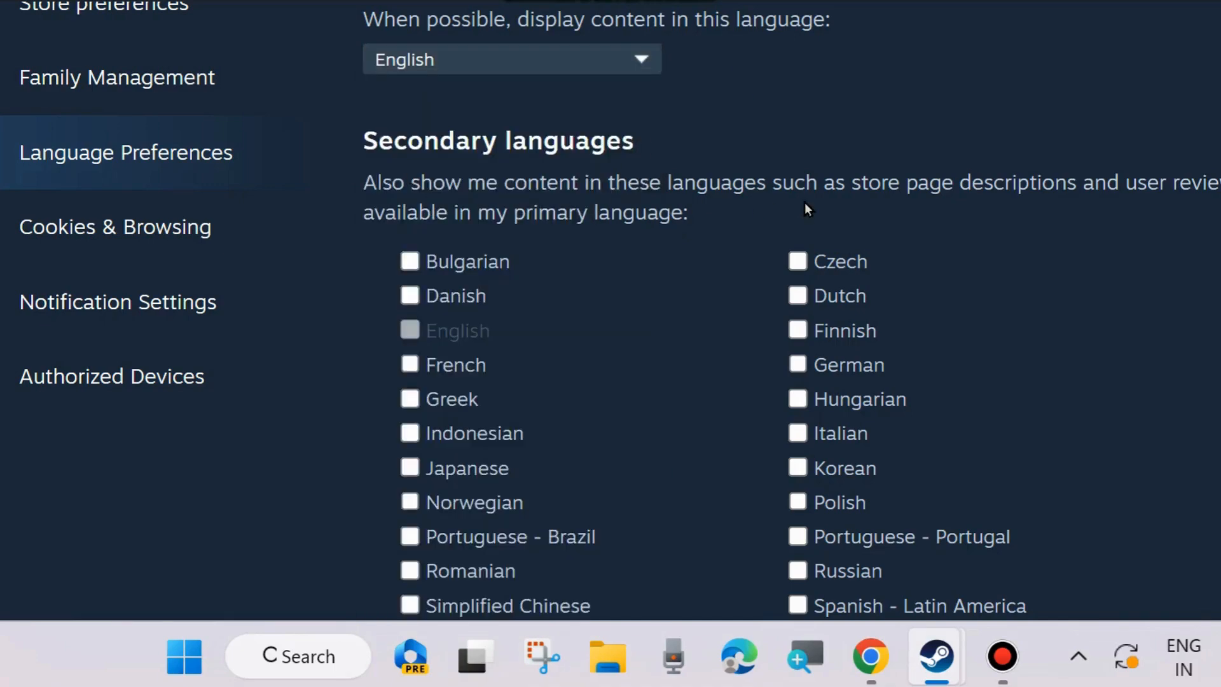
mouse_move(1098, 204)
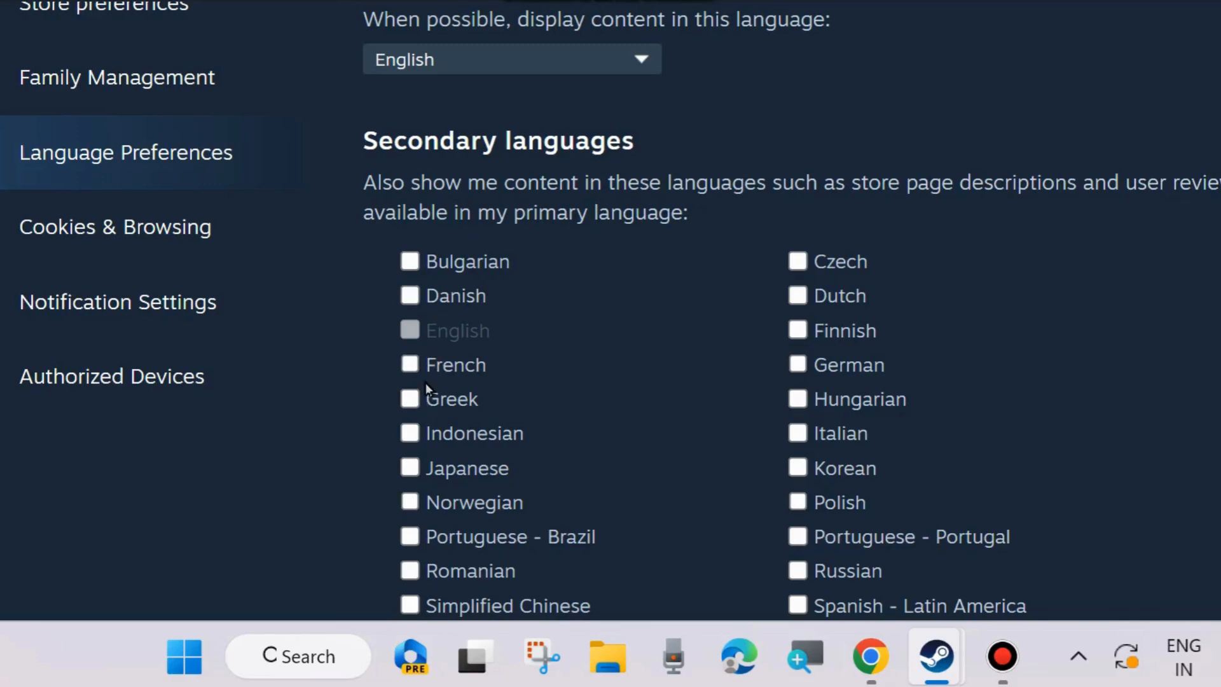
scroll(down, 3)
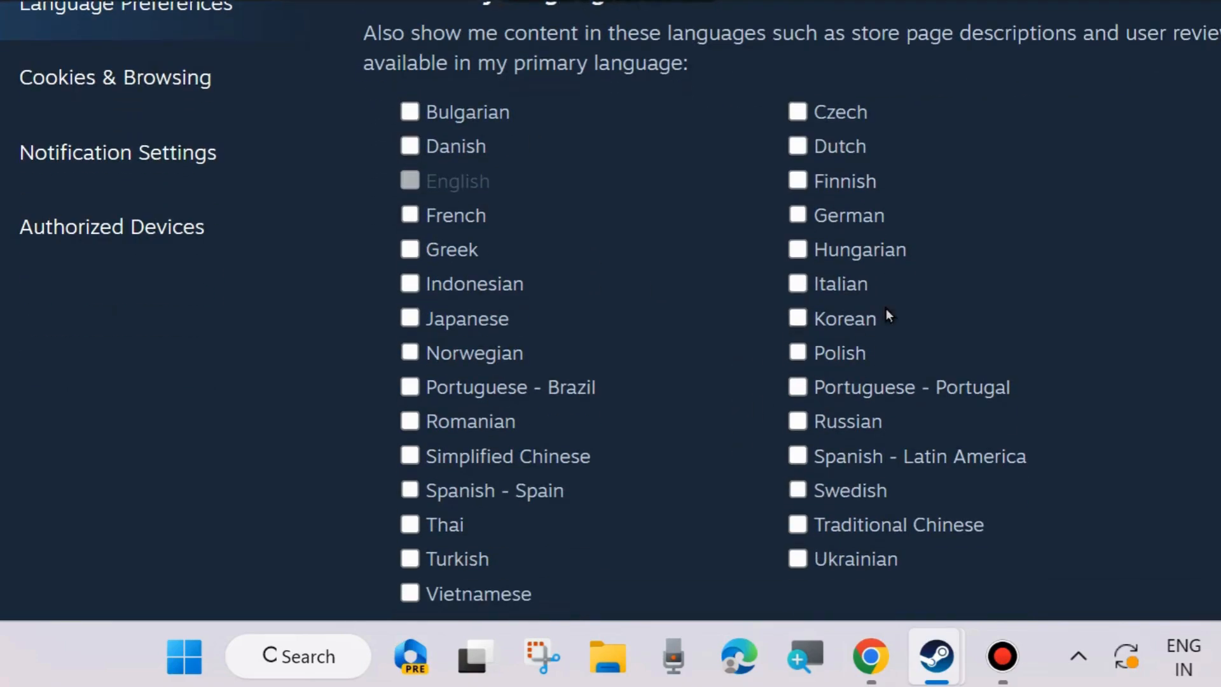
scroll(down, 3)
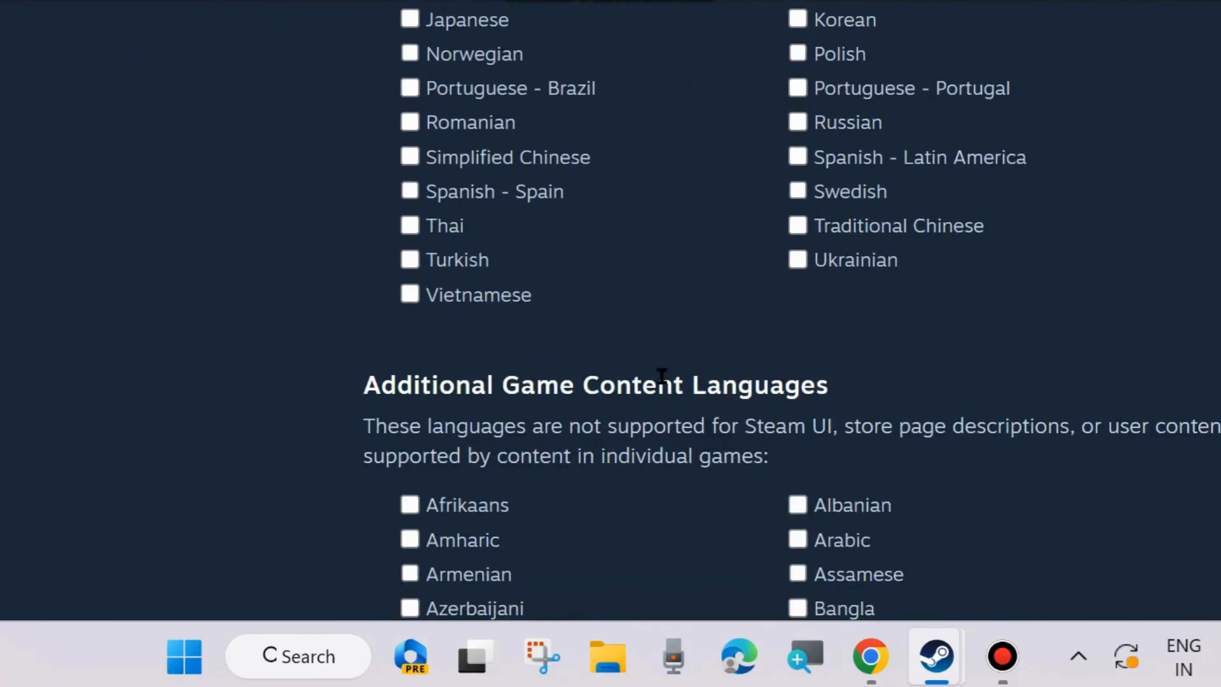
scroll(down, 3)
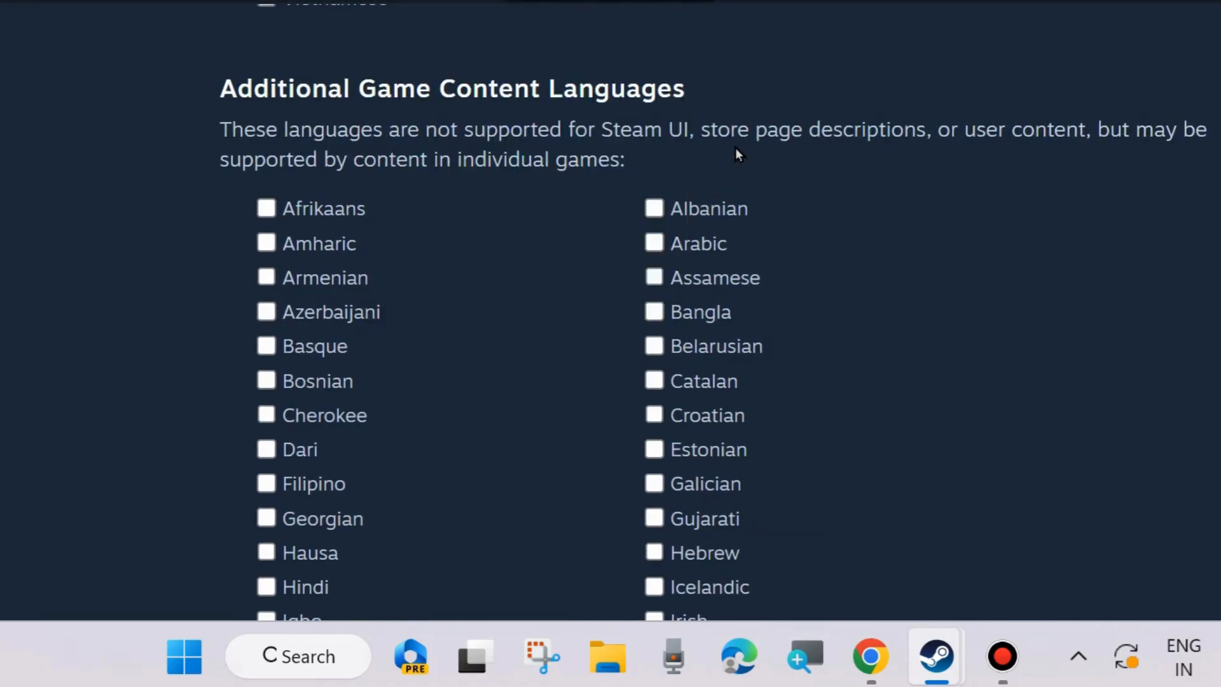
mouse_move(682, 172)
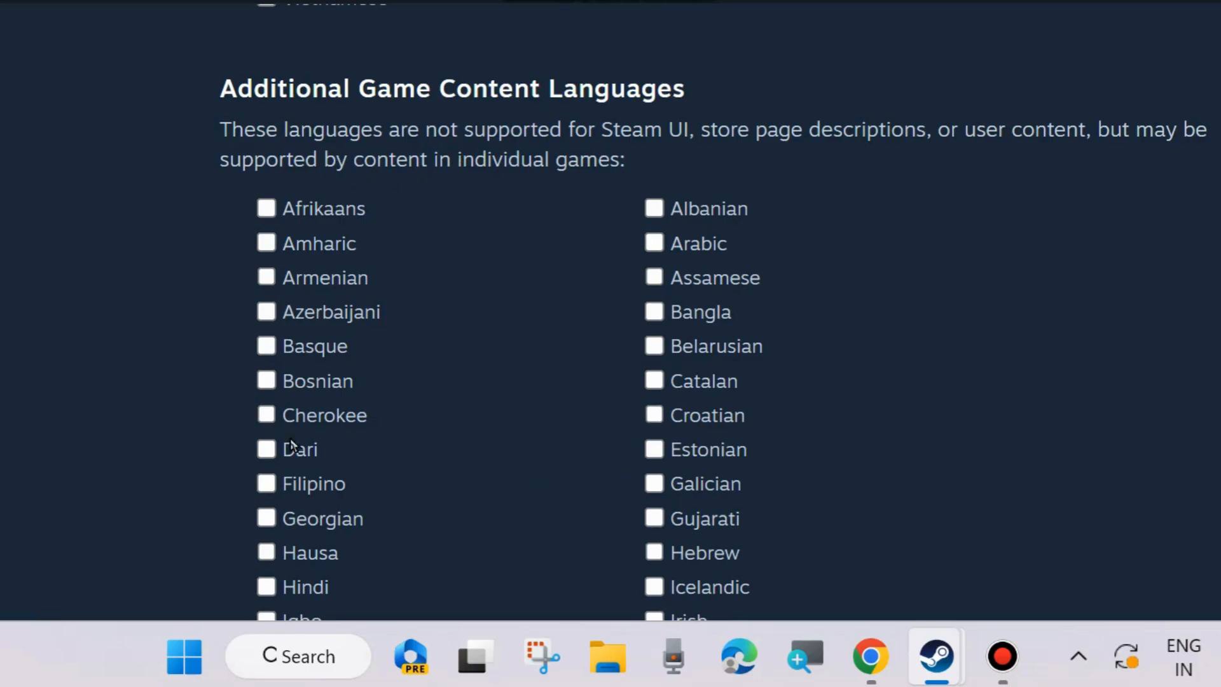
scroll(down, 3)
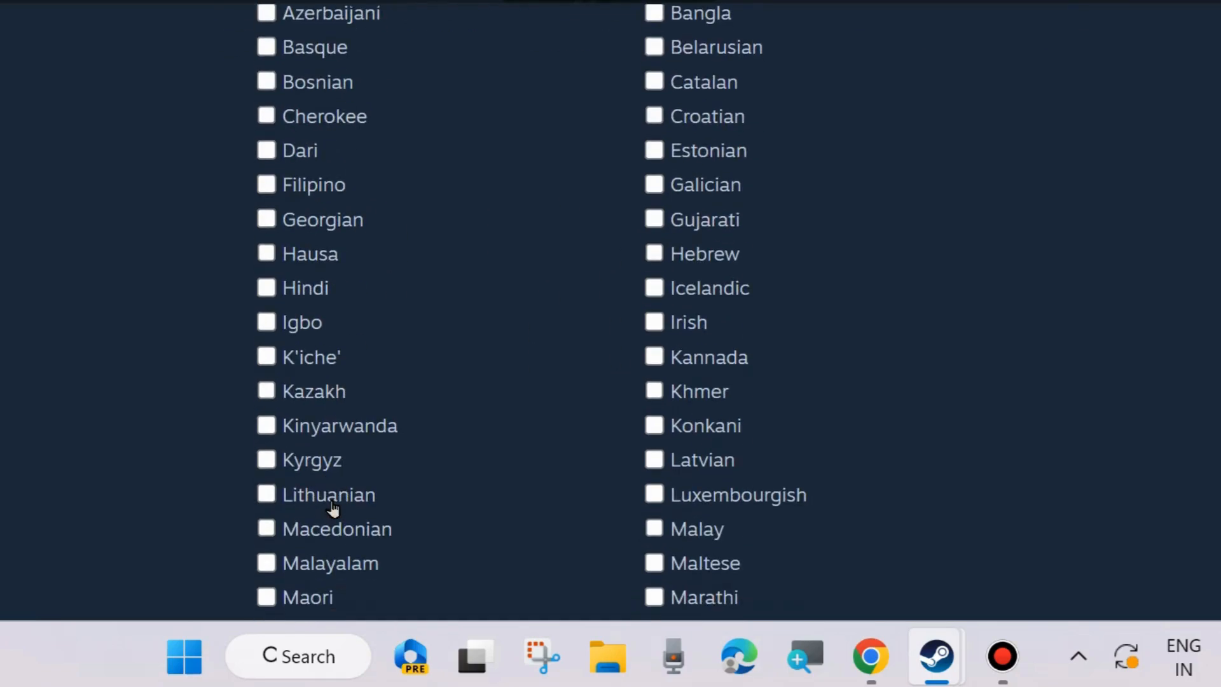
mouse_move(728, 255)
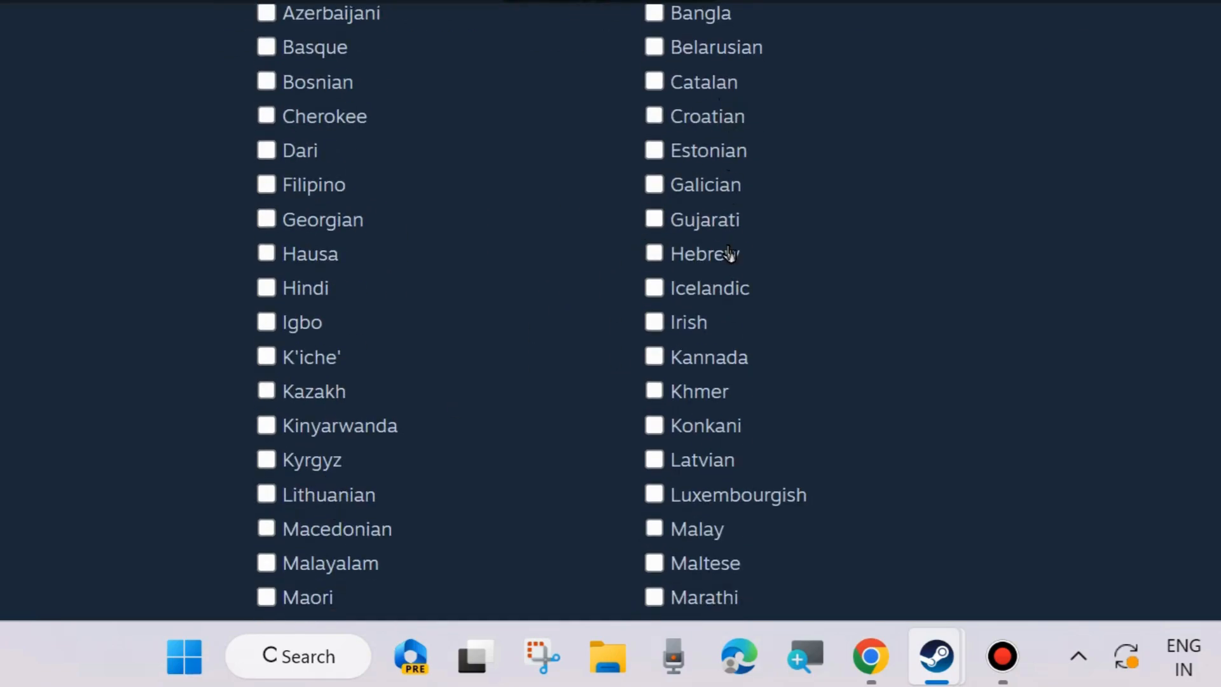
scroll(down, 3)
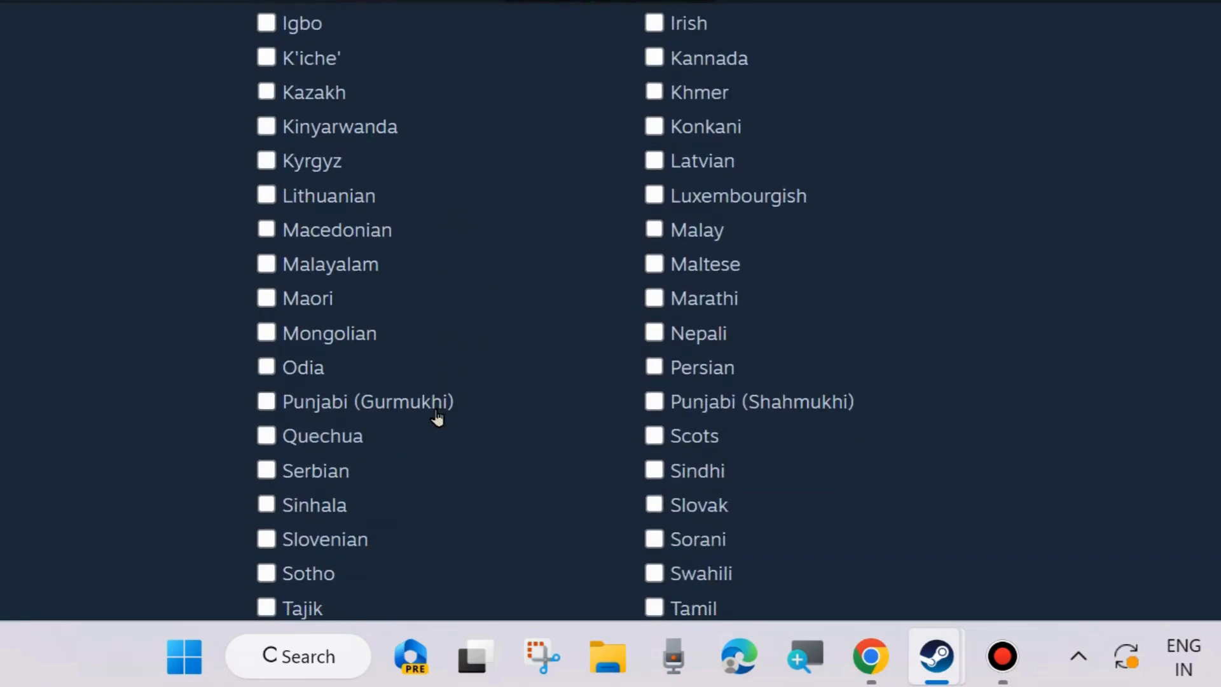
scroll(down, 3)
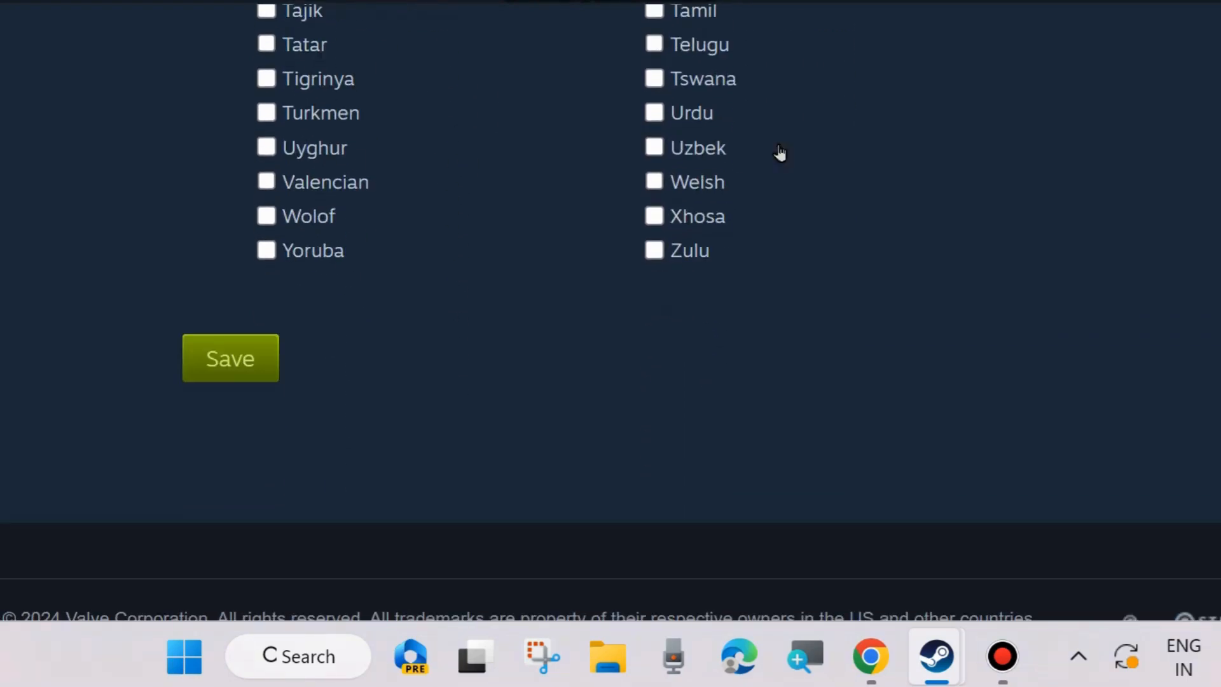